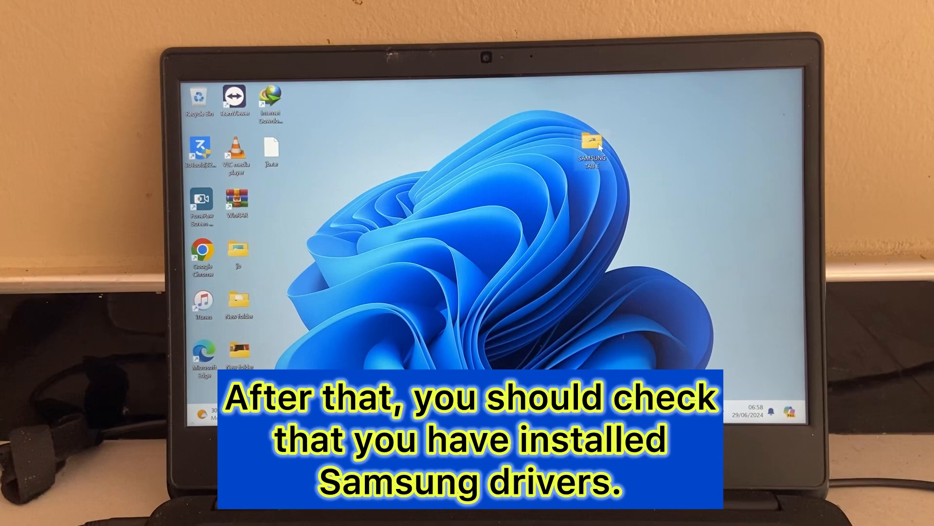
Step: Run the Samsung USB driver installer from the SAMSUNG TAB E folder, then enter Odin3_v3.14.4
double_click(591, 139)
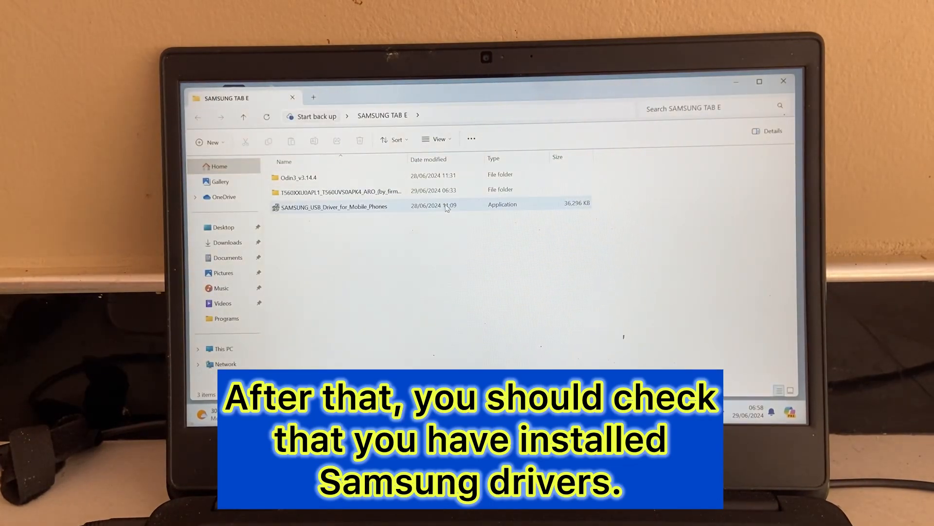
double_click(333, 206)
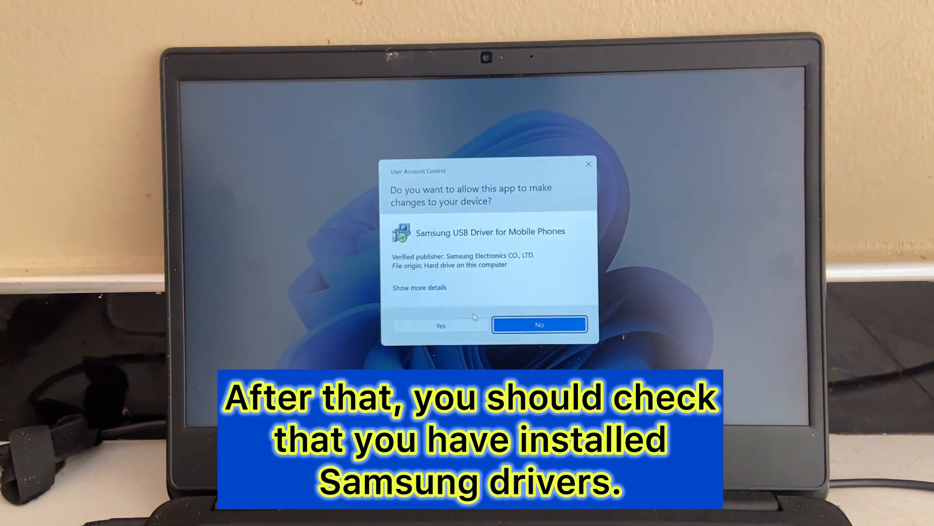
left_click(440, 325)
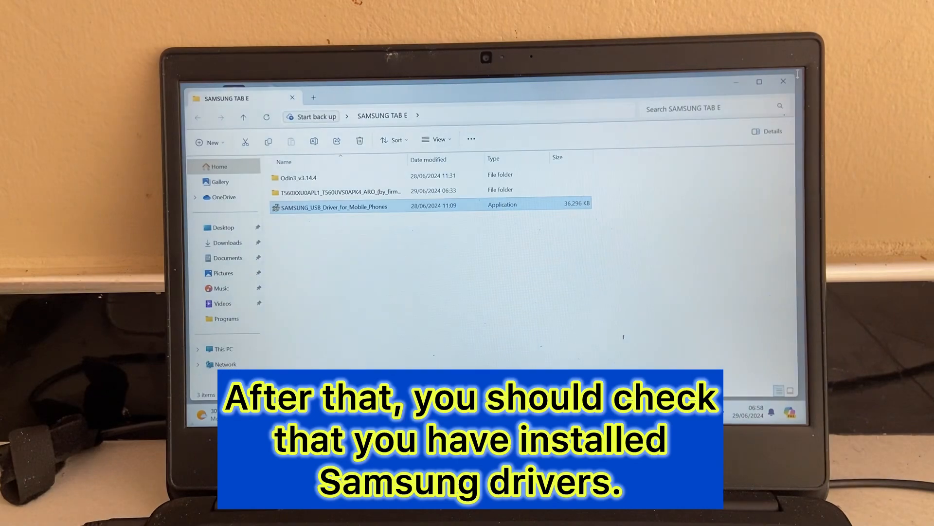
double_click(334, 207)
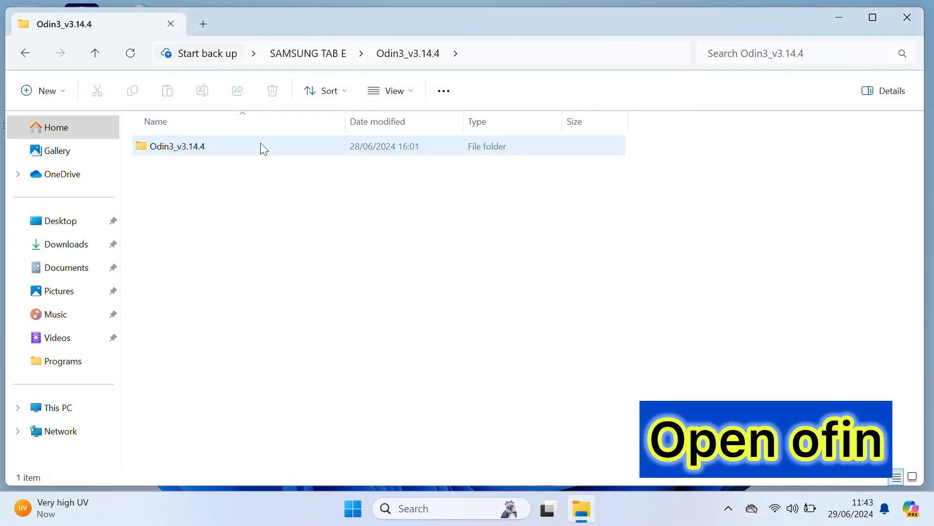
Step: Launch the Odin3_v3.14.4 application and accept its Google account removal warning
double_click(177, 146)
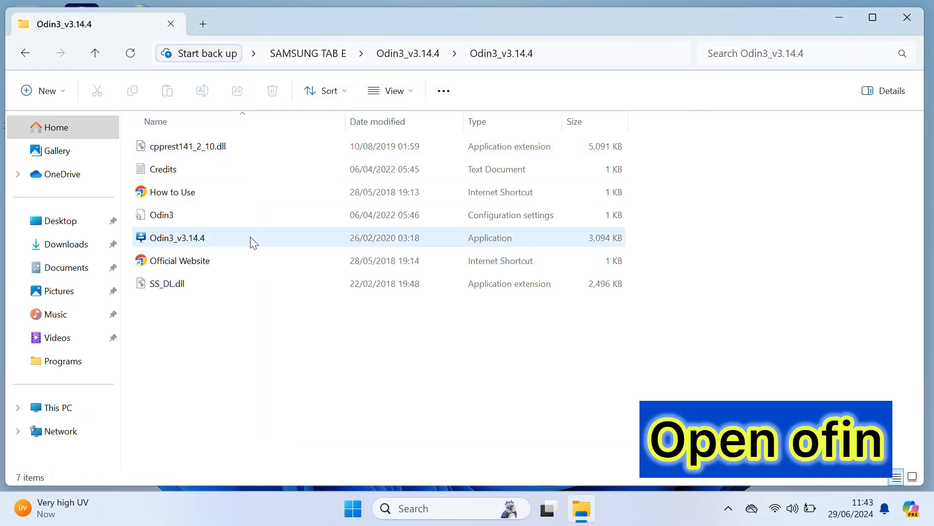
double_click(176, 237)
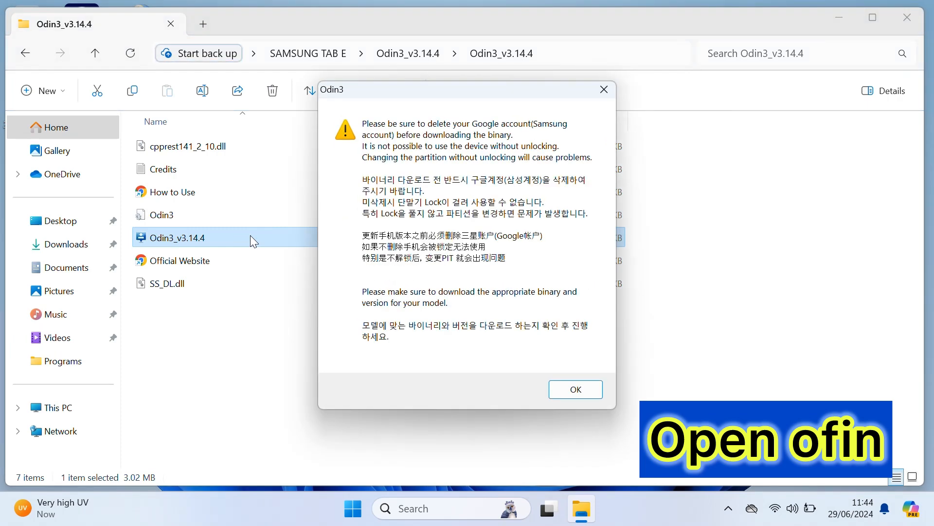
left_click(574, 390)
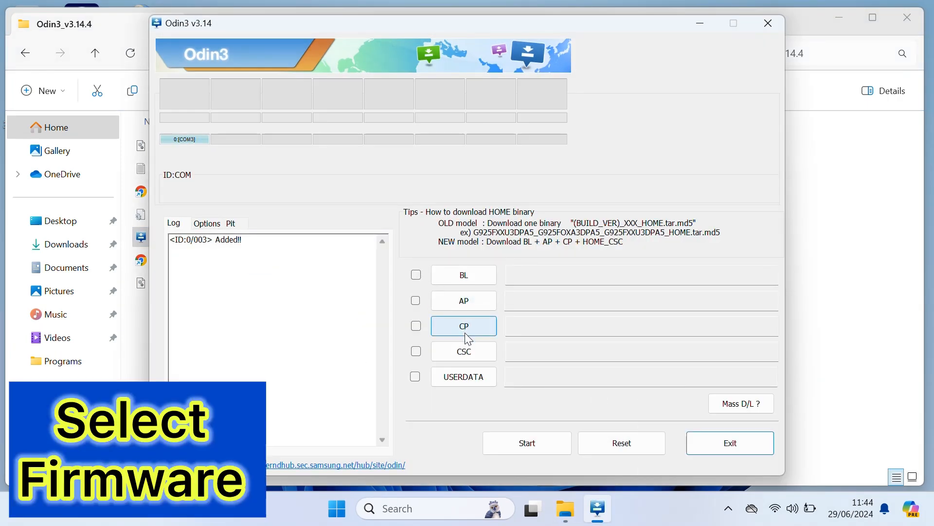
mouse_move(463, 375)
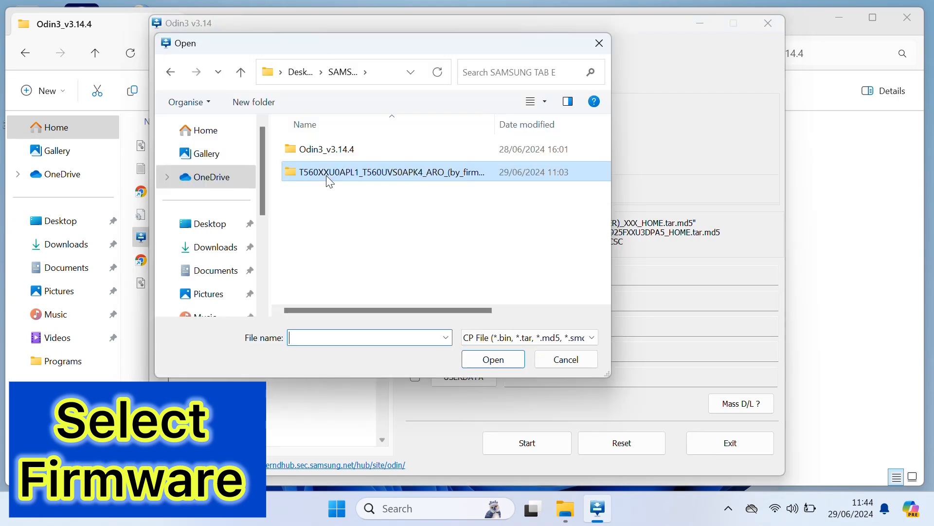
Step: Load the T560 HOME.tar.md5 firmware into CP and start flashing the tablet
double_click(389, 171)
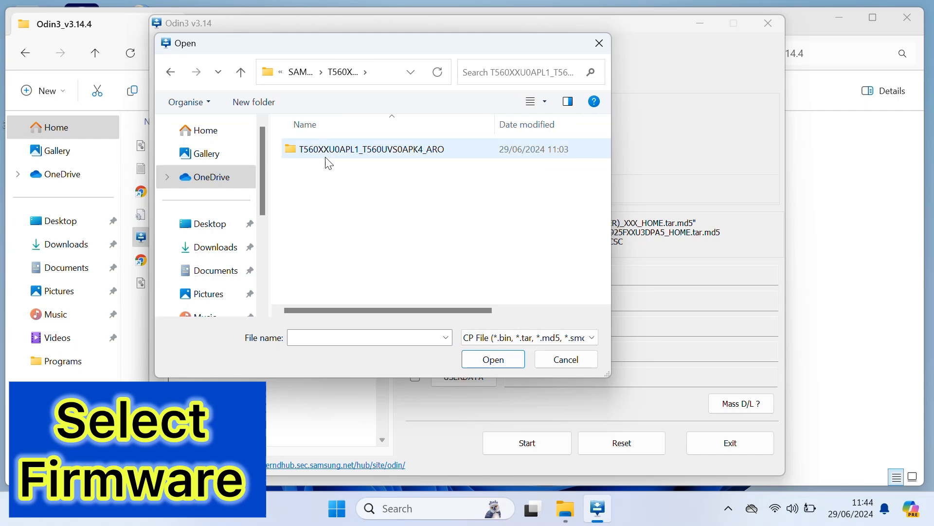
double_click(370, 149)
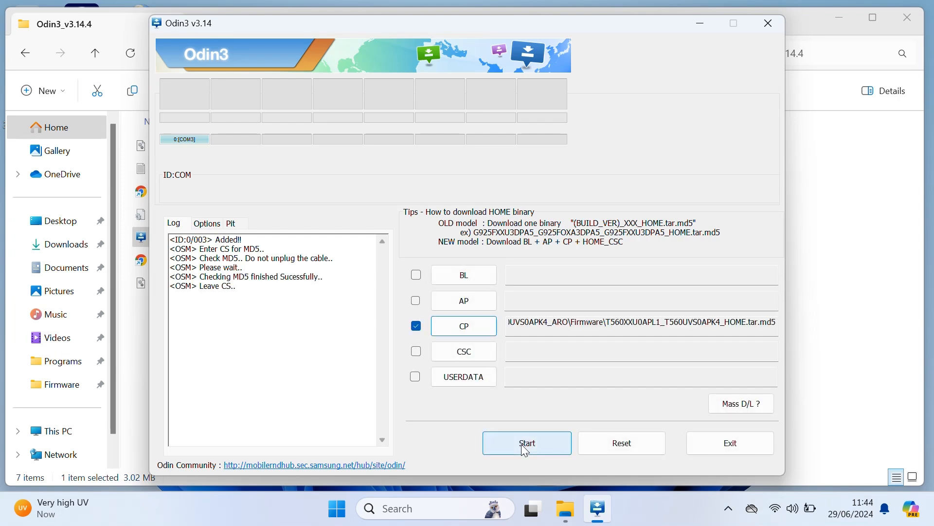
left_click(526, 442)
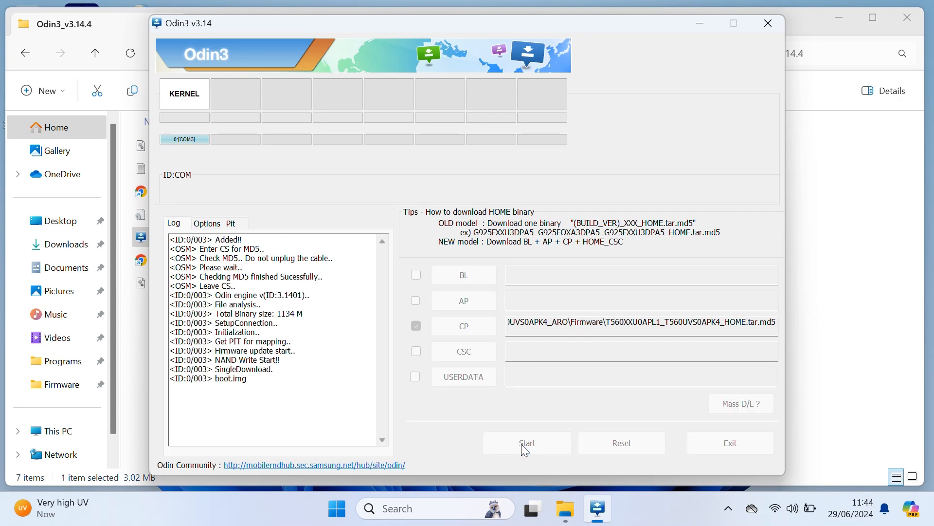